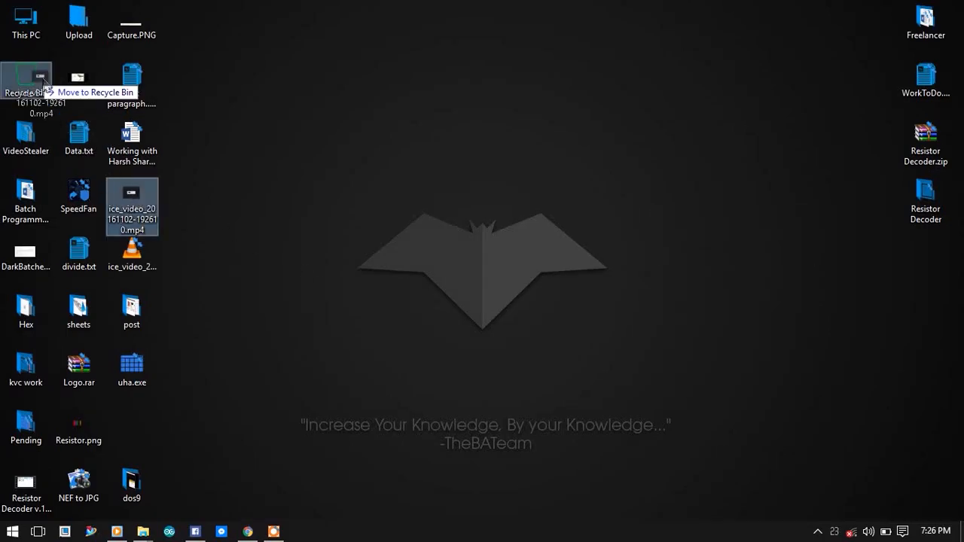
- Permanently delete ice_video_20161102-192610.mp4 from the desktop, then deselect
right_click(26, 72)
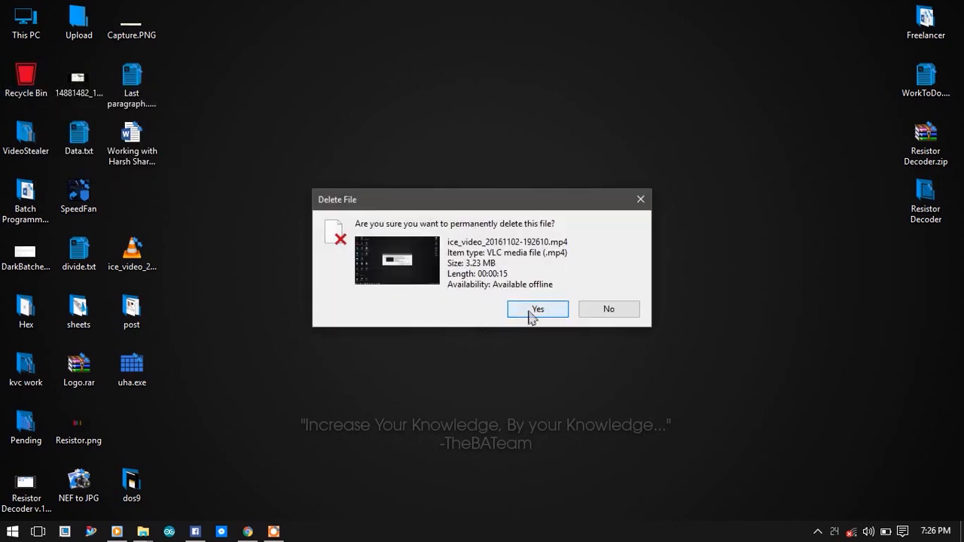
left_click(537, 309)
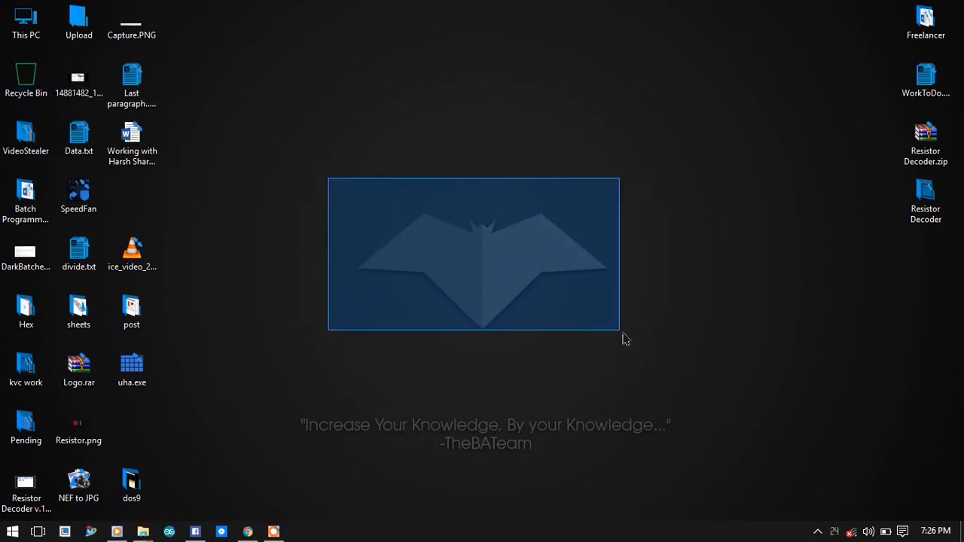
left_click(657, 349)
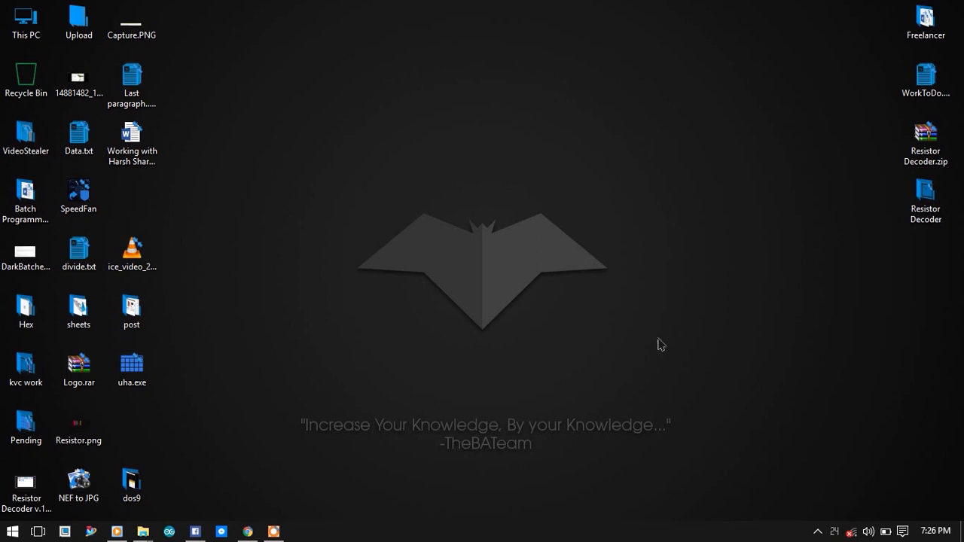
mouse_move(414, 403)
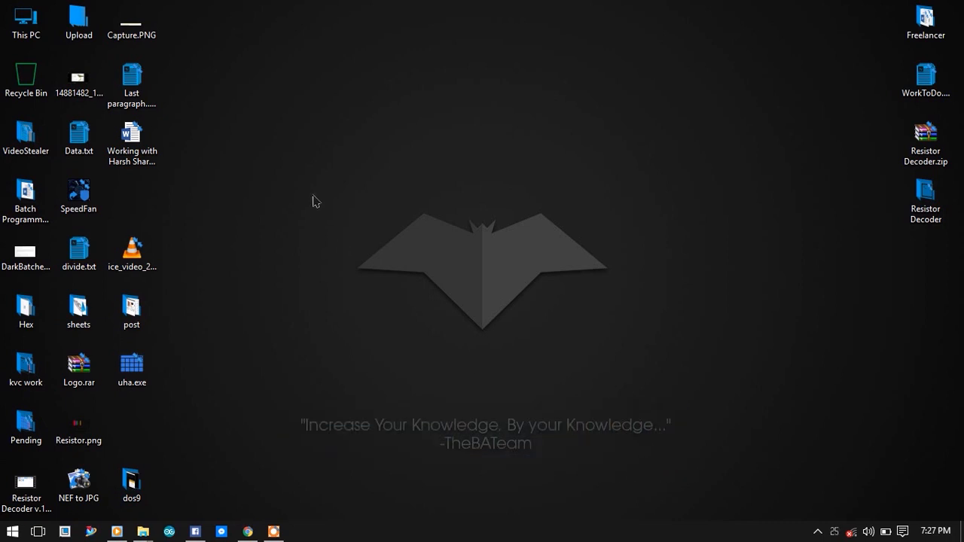
left_click_drag(312, 201, 678, 362)
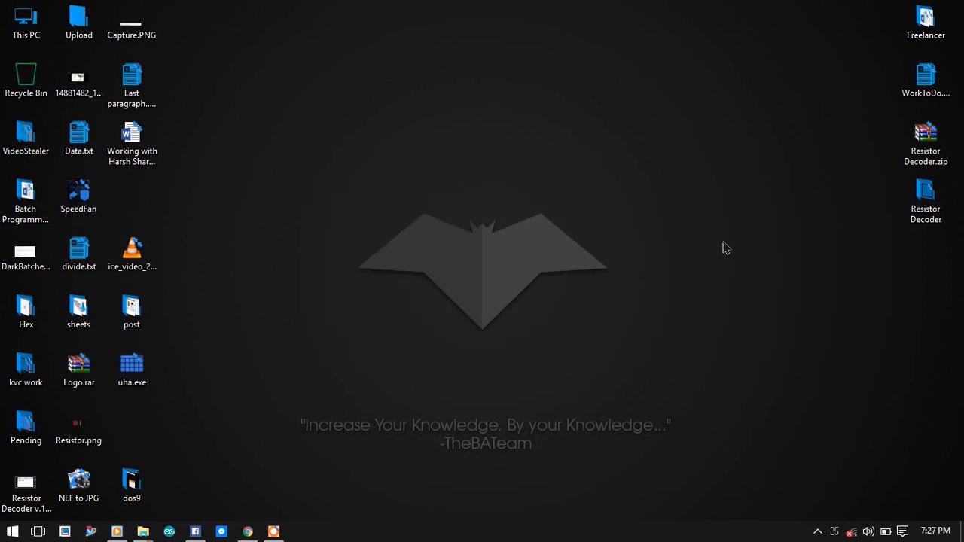
mouse_move(719, 248)
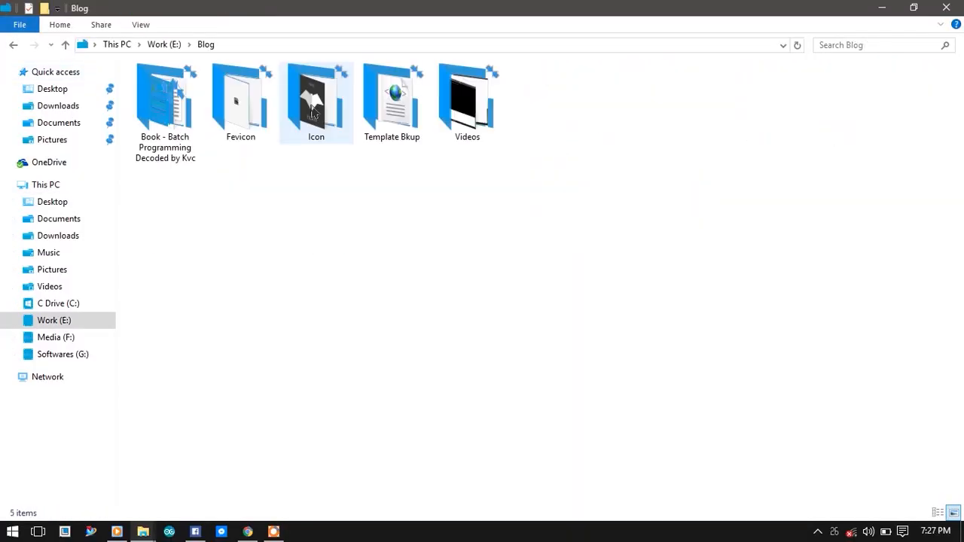
- Open the Icon folder under Work (E:) > Blog and start a new Command Prompt
double_click(315, 98)
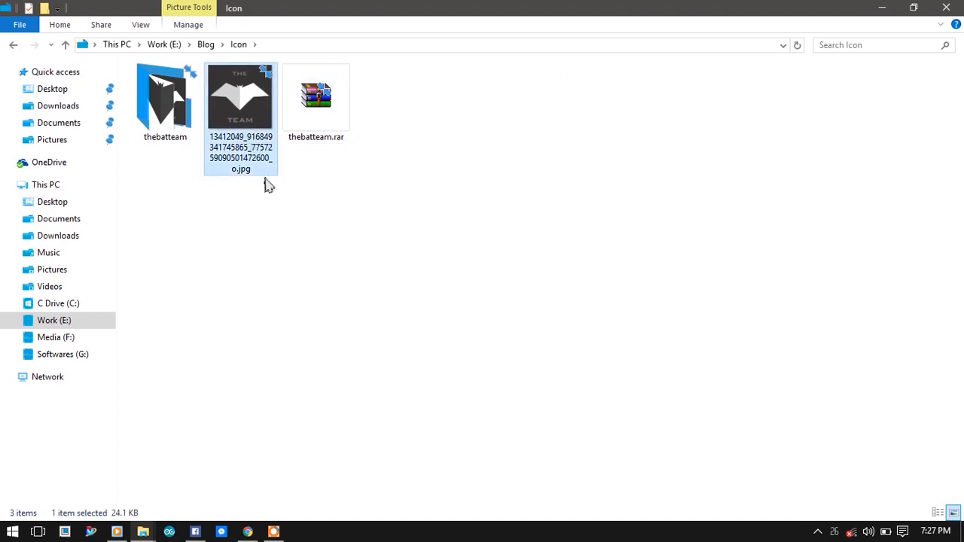
mouse_move(249, 115)
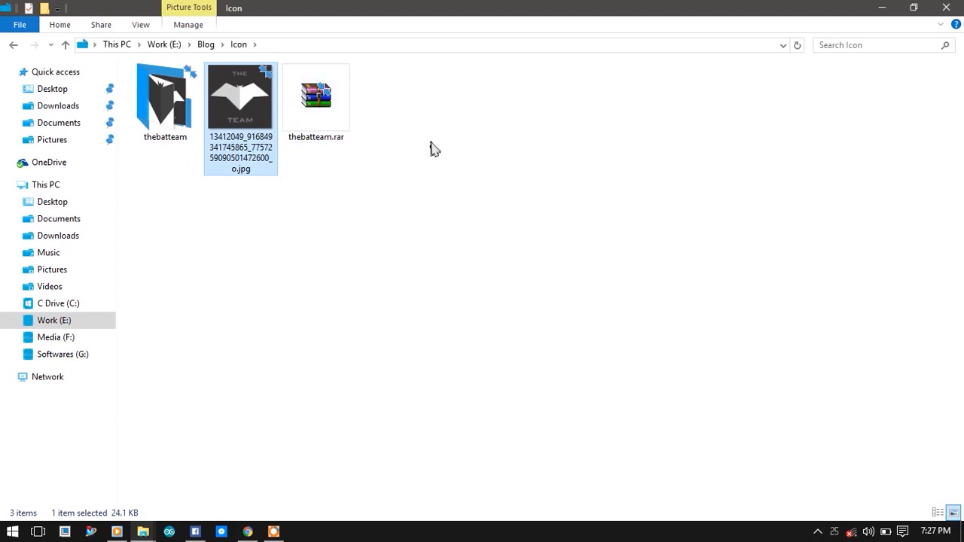
mouse_move(441, 147)
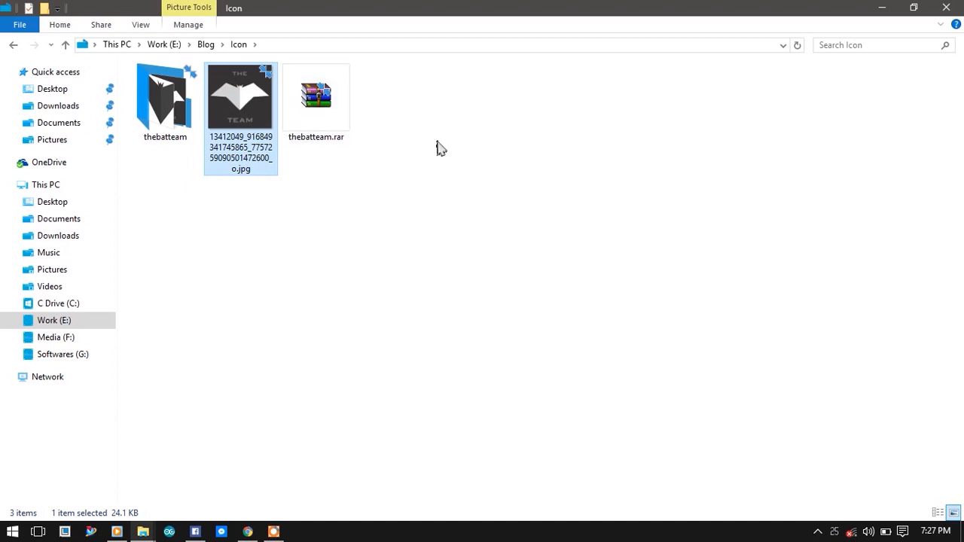
left_click(300, 531)
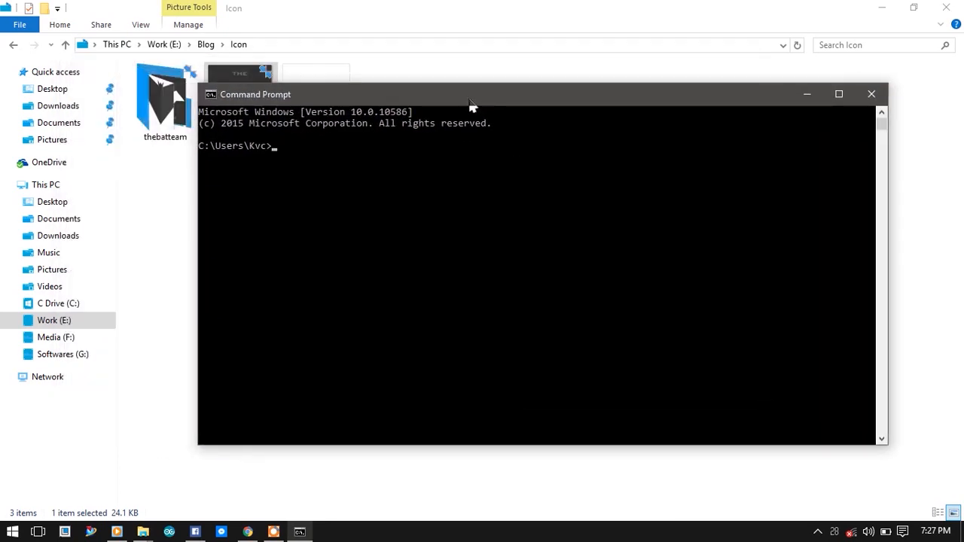
mouse_move(759, 118)
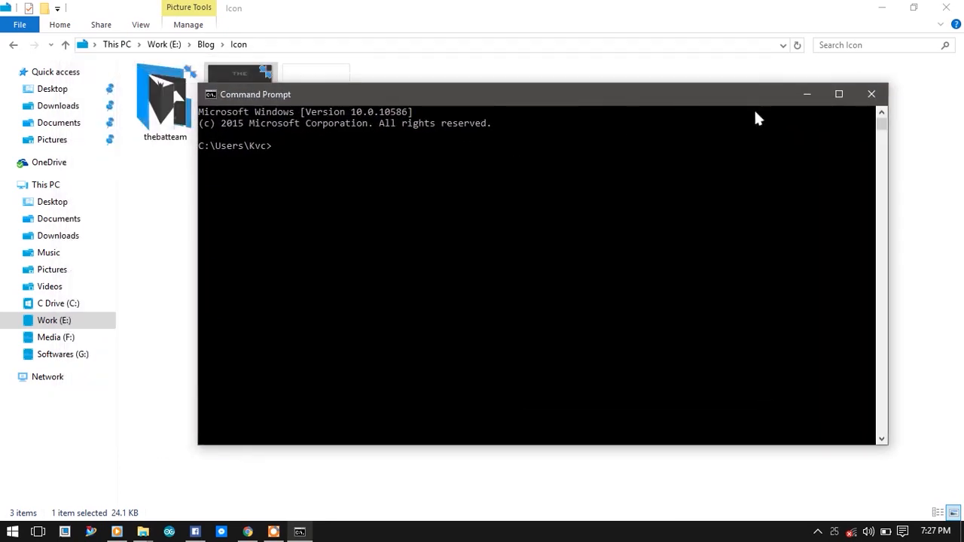
mouse_move(807, 95)
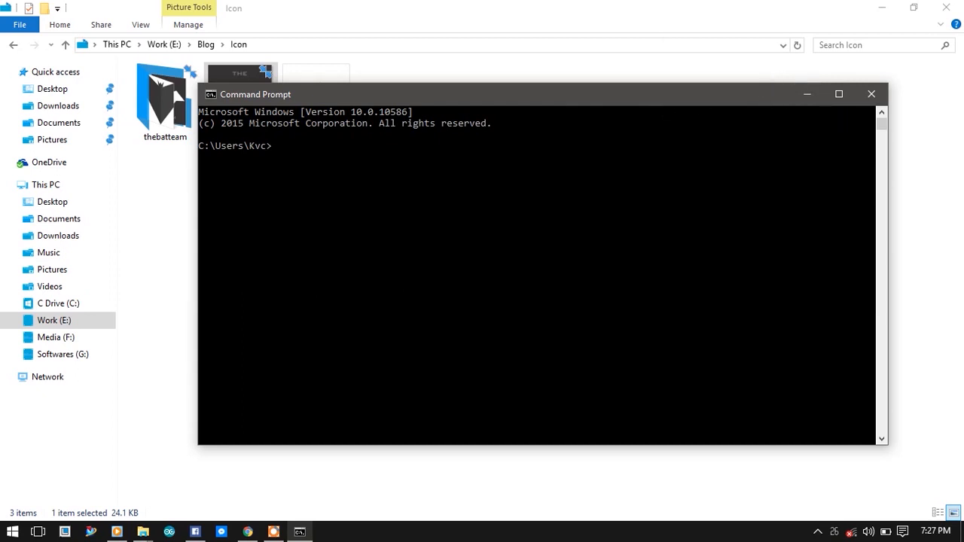
- Minimize the new Command Prompt window to bring the Icon folder back into view
left_click(870, 94)
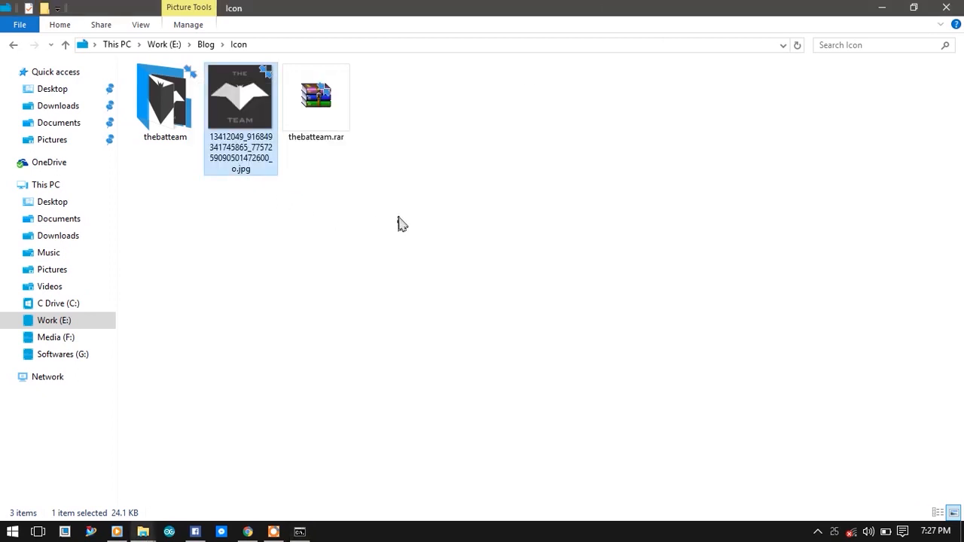
mouse_move(255, 132)
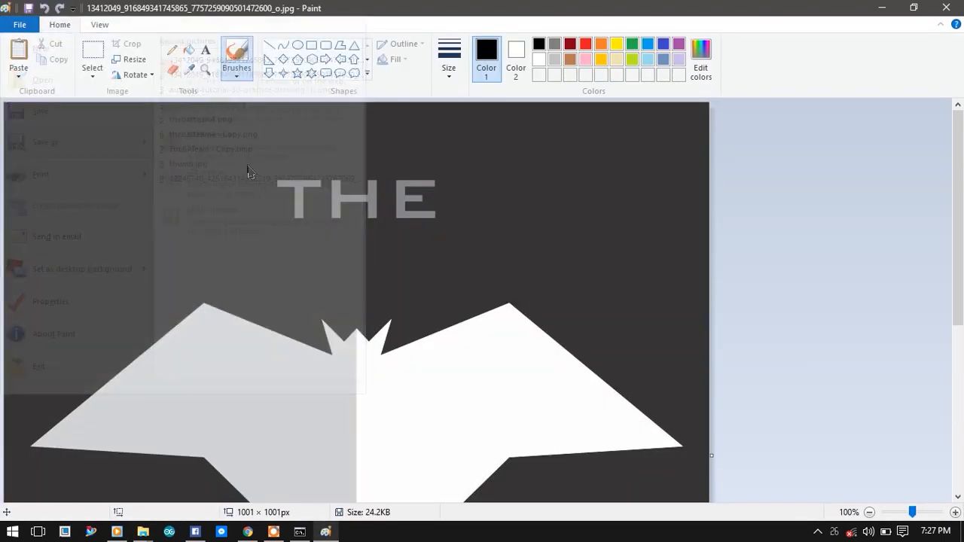
- Save the bat logo as a 24-bit BMP named TheBATeam on the Desktop
left_click(40, 141)
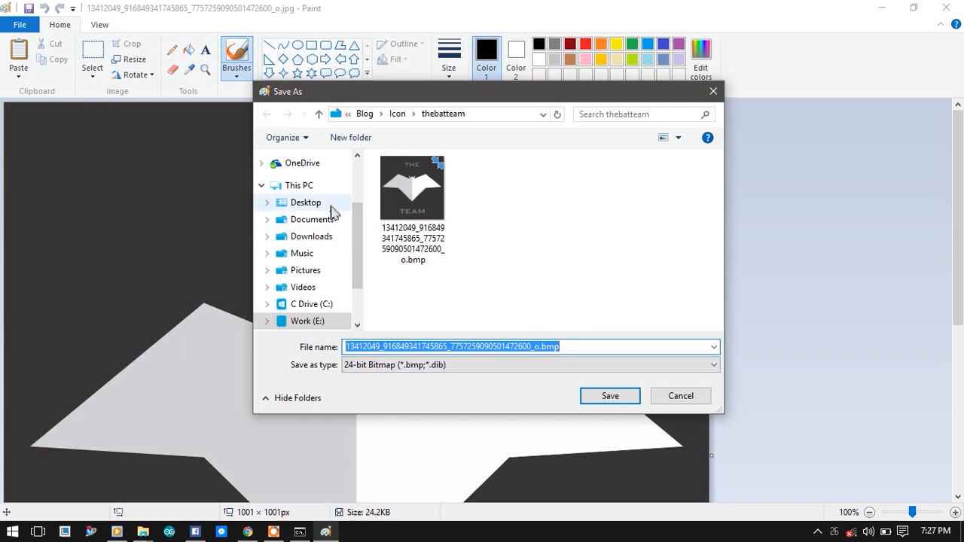
left_click(306, 202)
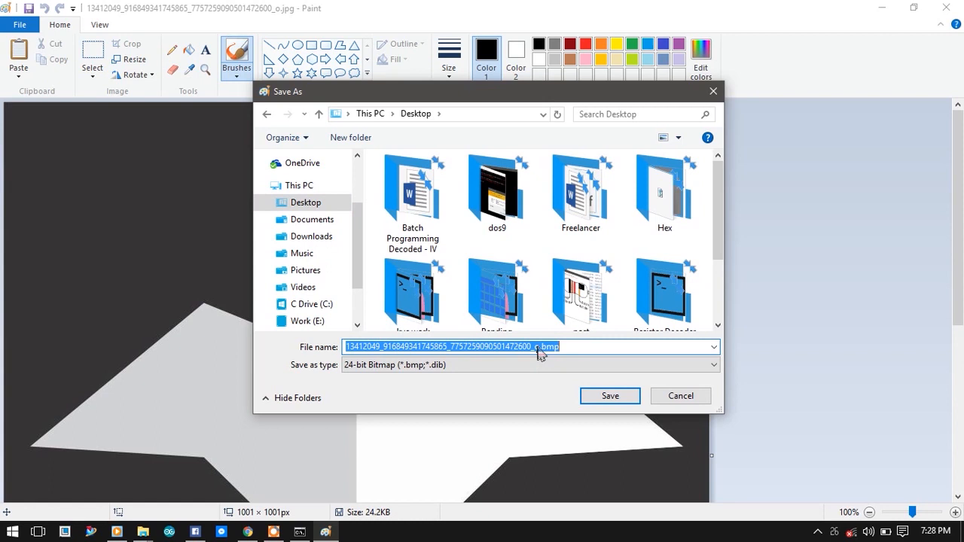
type("TheB")
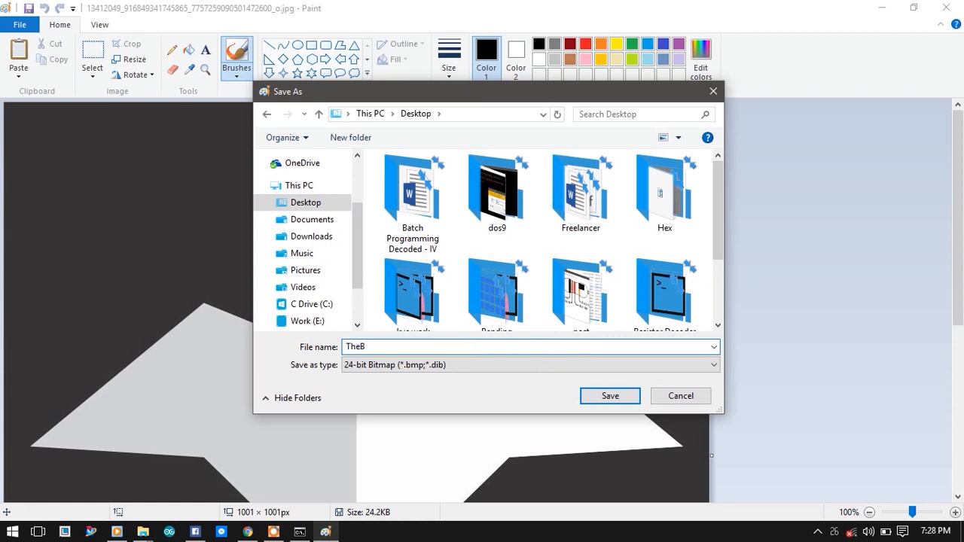
type("A")
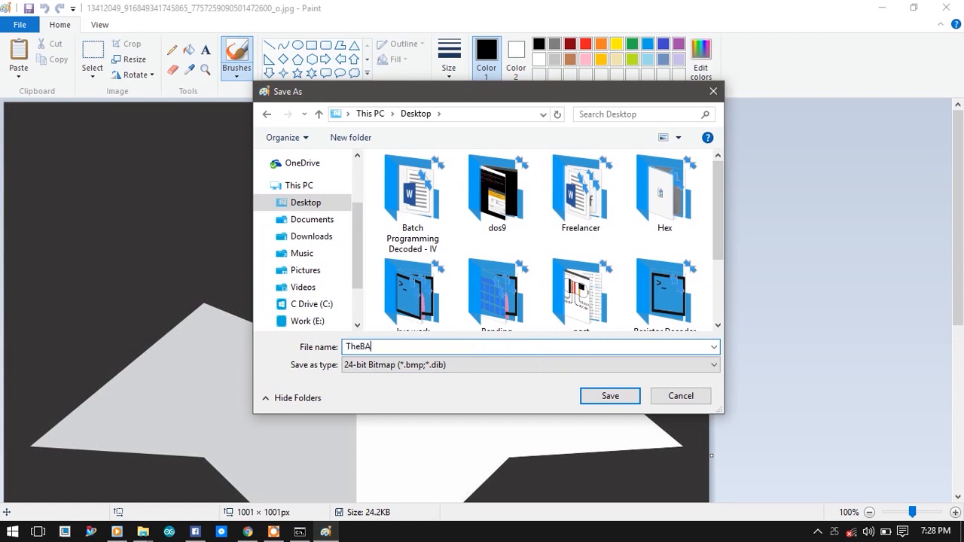
type("Team")
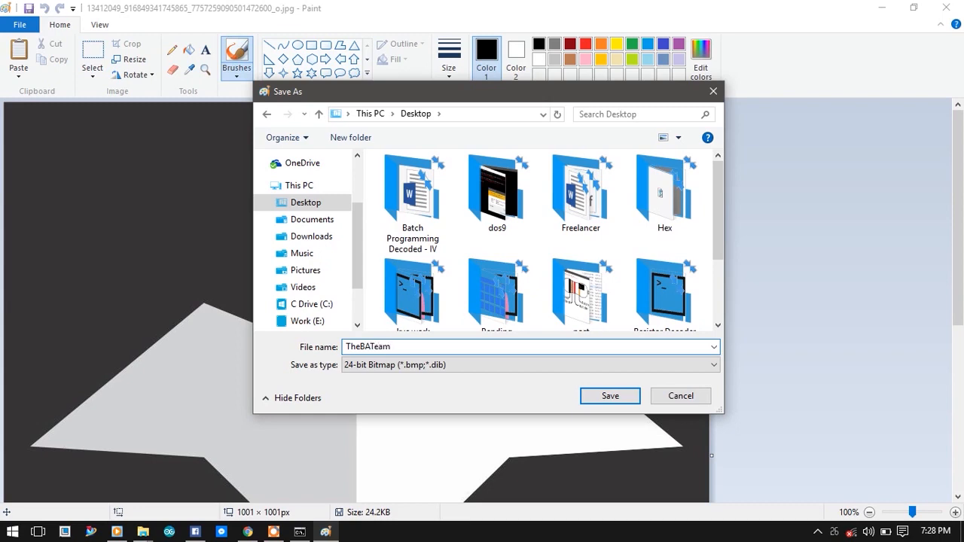
left_click(609, 395)
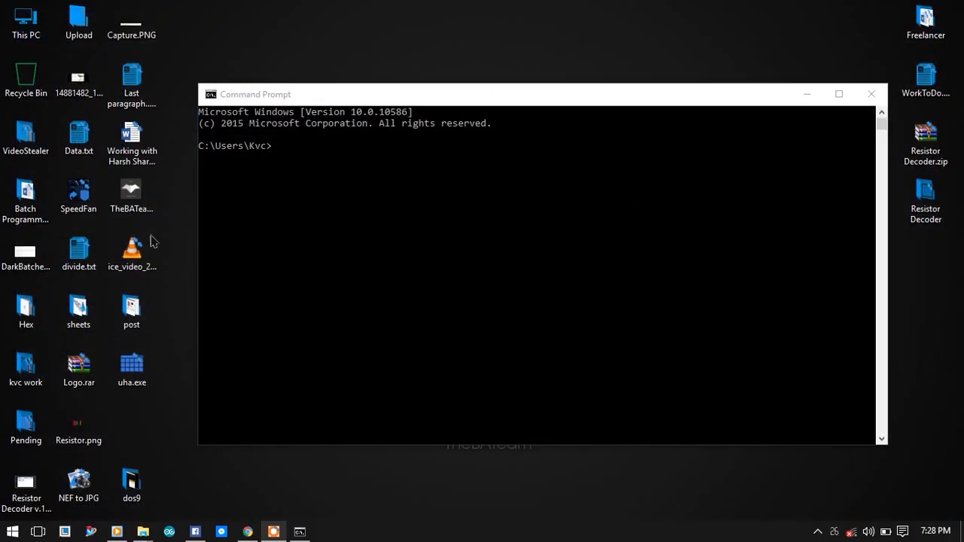
- Switch the console to the Desktop folder with cd desktop and turn echo off
left_click(131, 195)
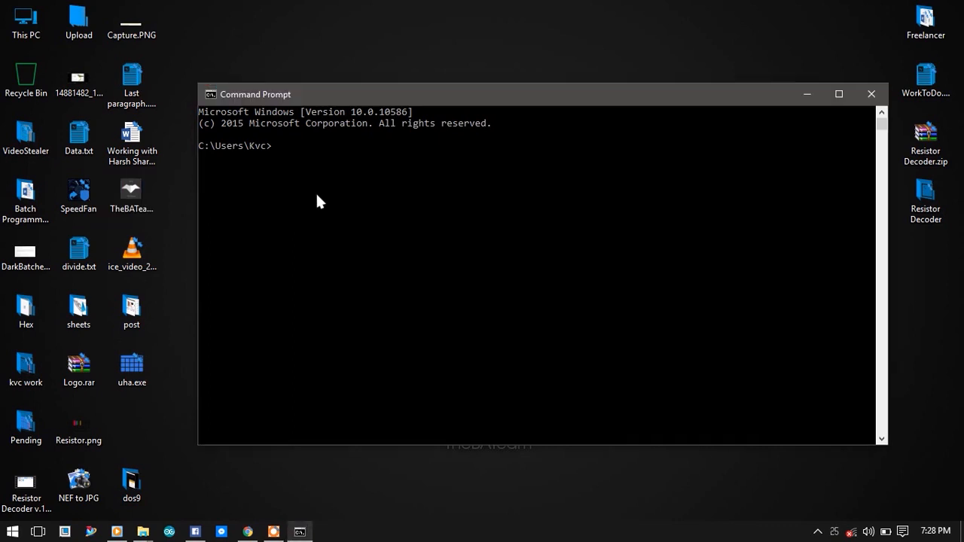
type("cd de")
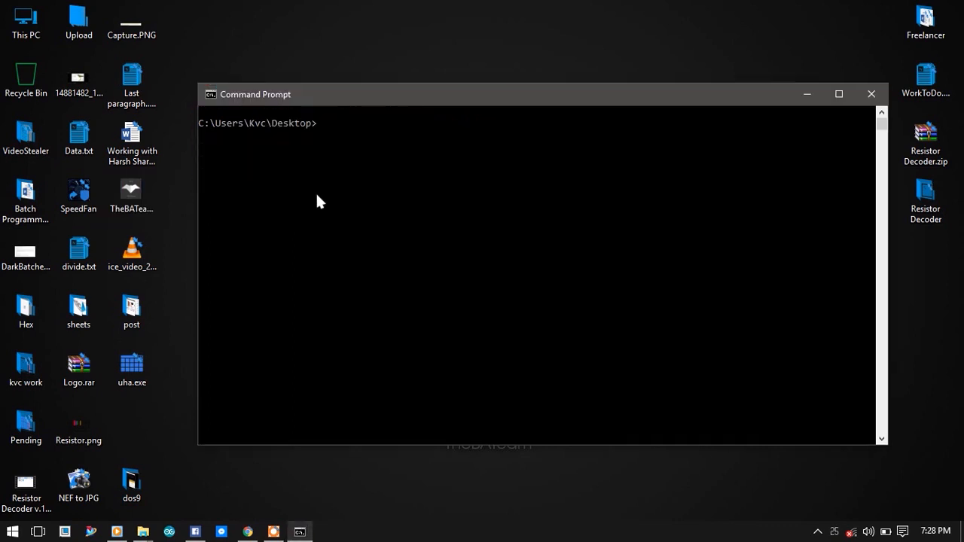
type("echo off")
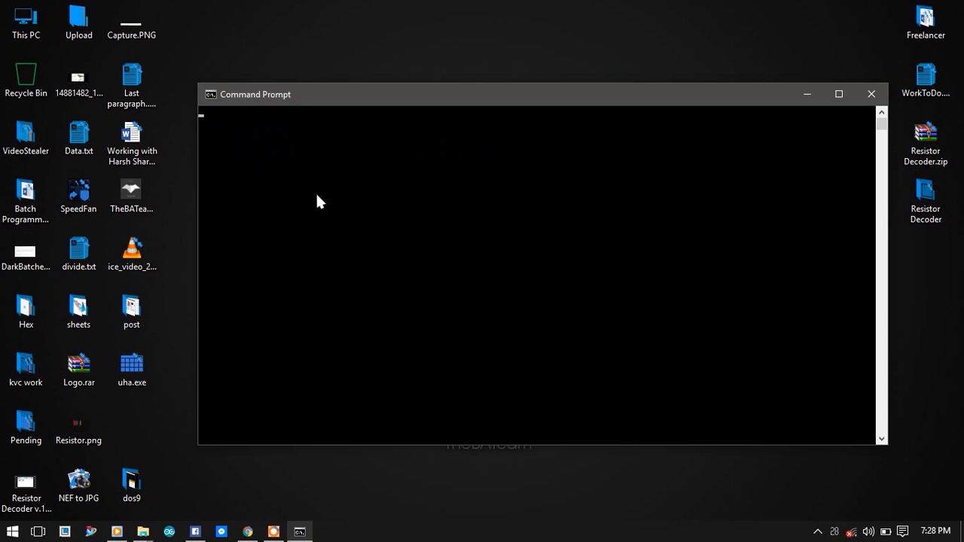
mouse_move(308, 191)
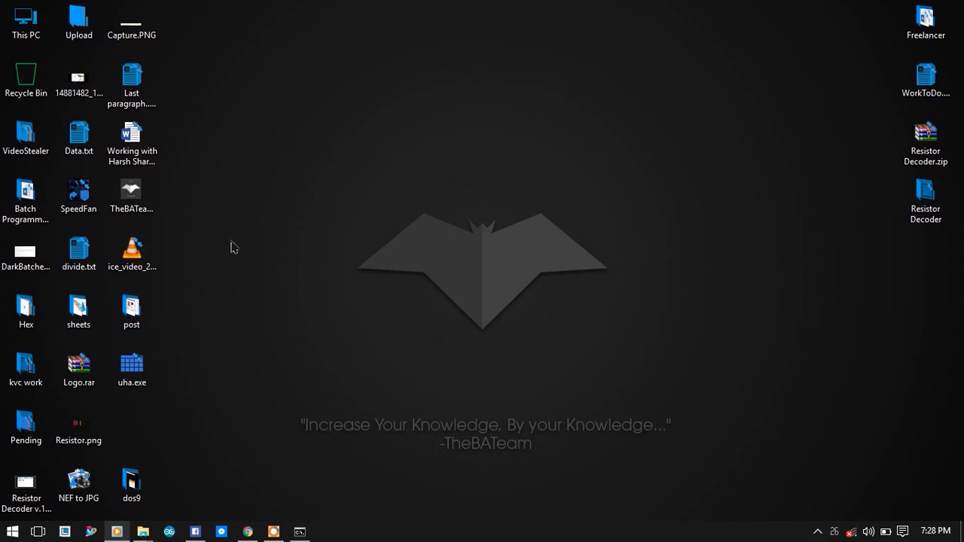
mouse_move(48, 335)
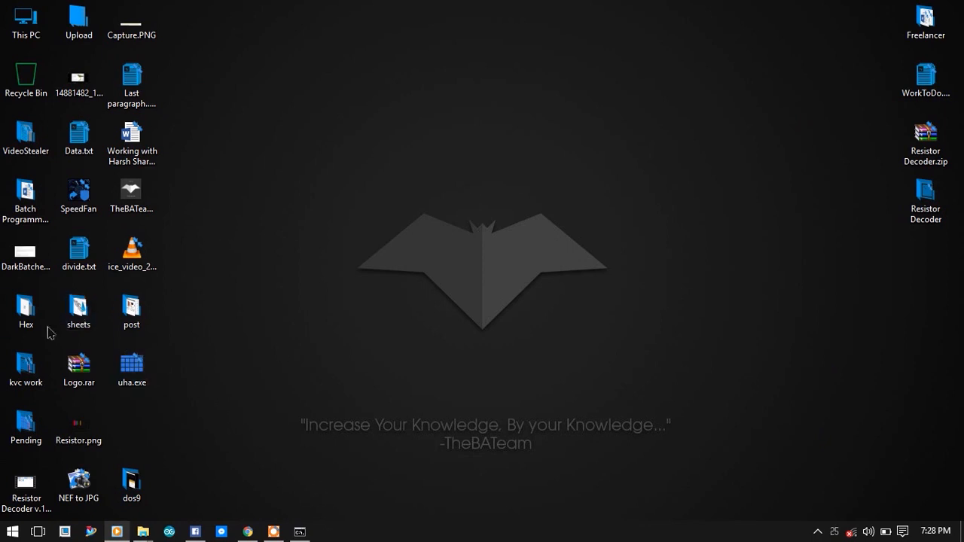
- Open the Files folder inside the desktop's Resistor Decoder folder
left_click(925, 196)
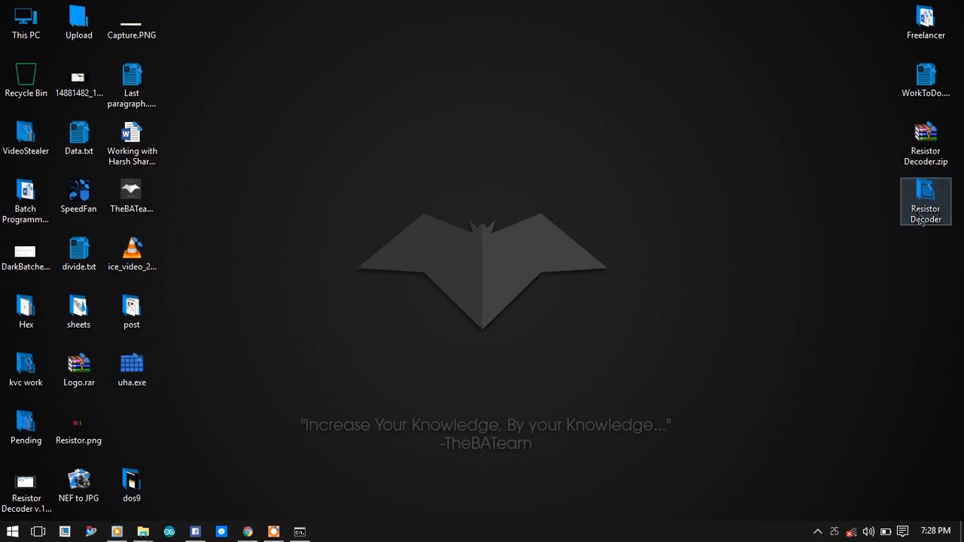
double_click(925, 195)
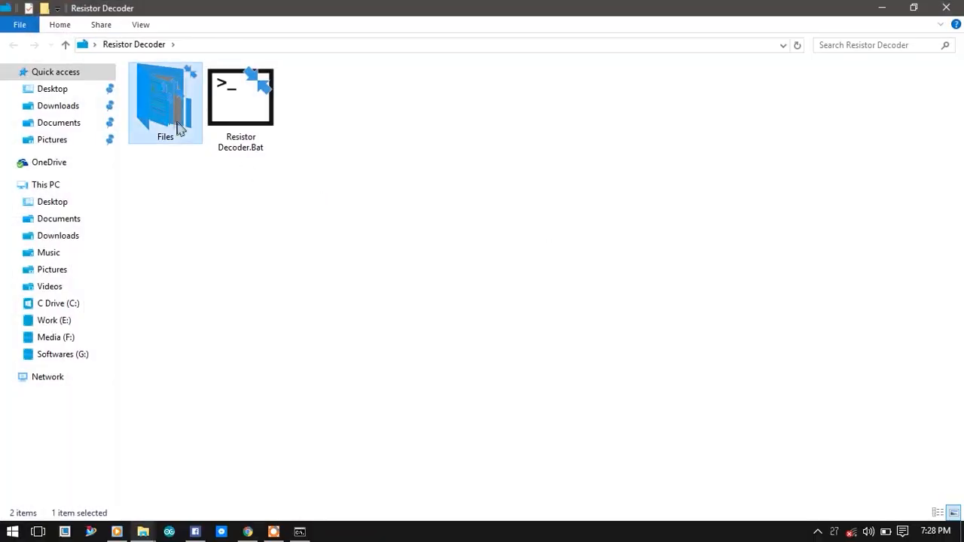
double_click(165, 98)
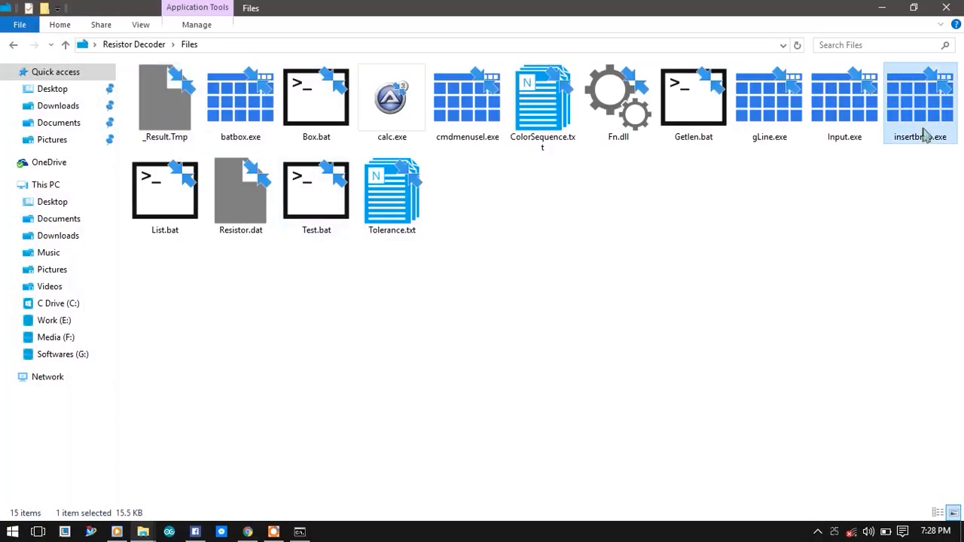
mouse_move(750, 337)
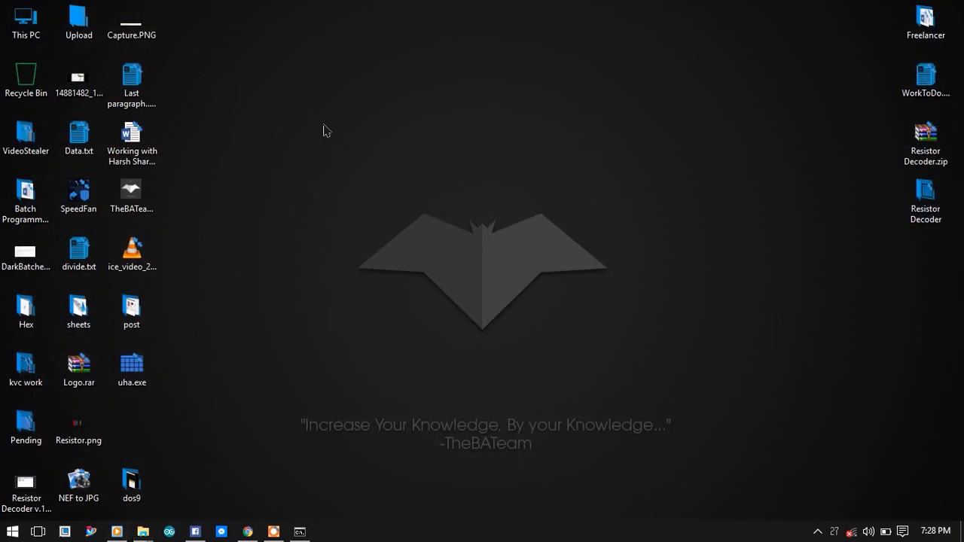
mouse_move(458, 140)
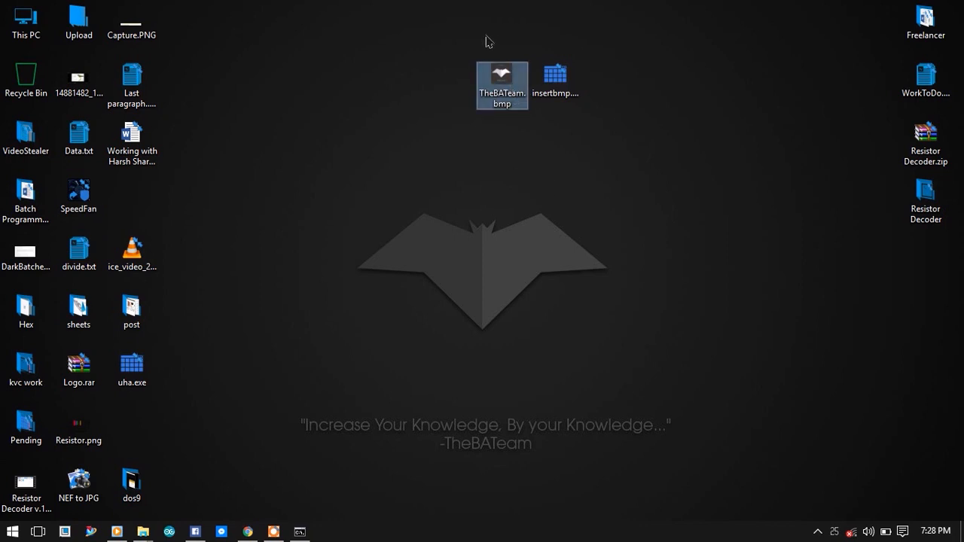
- Deselect the bitmap beside insertbmp.exe and bring Command Prompt back to the front
left_click(269, 471)
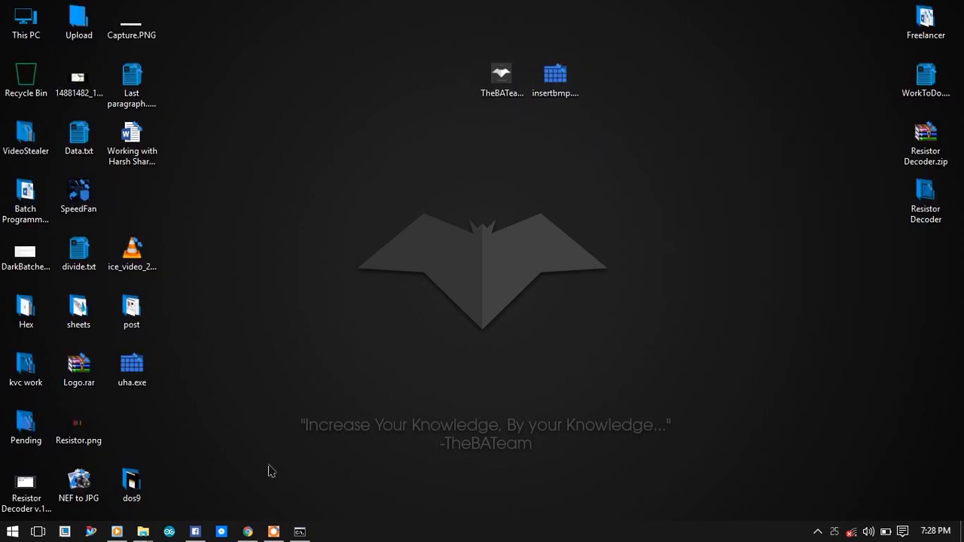
left_click(299, 531)
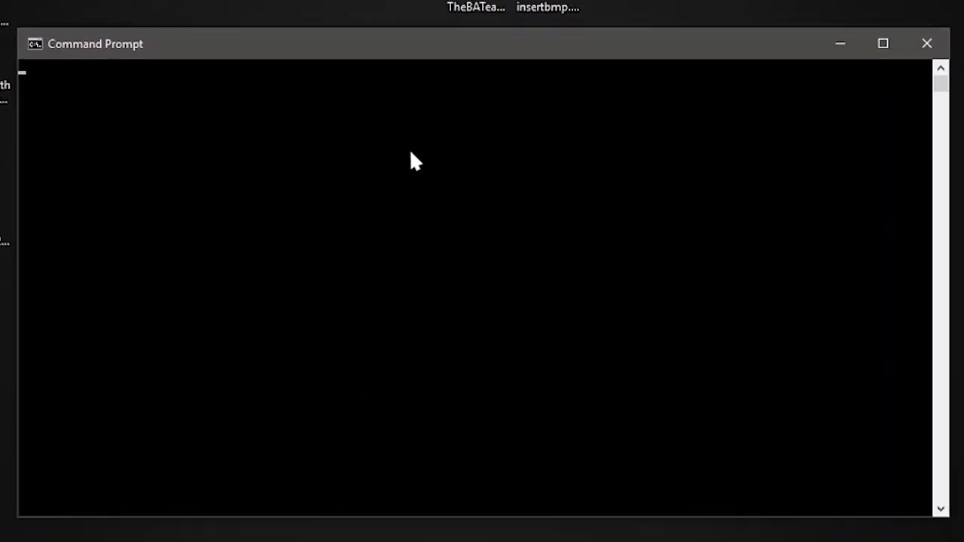
- Show the insertbmp.exe /? help text, then begin a new insertbmp.exe command
type("insertbmp.exe")
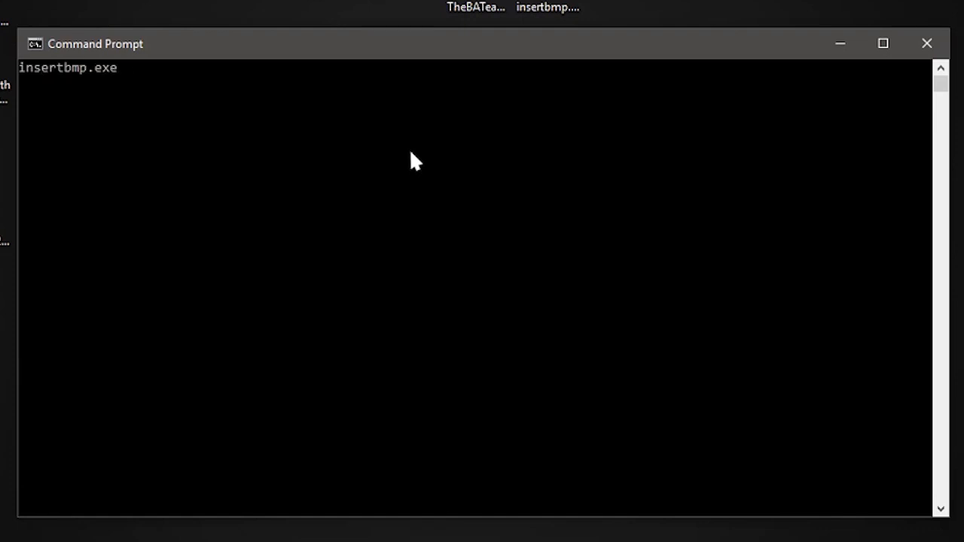
type("/")
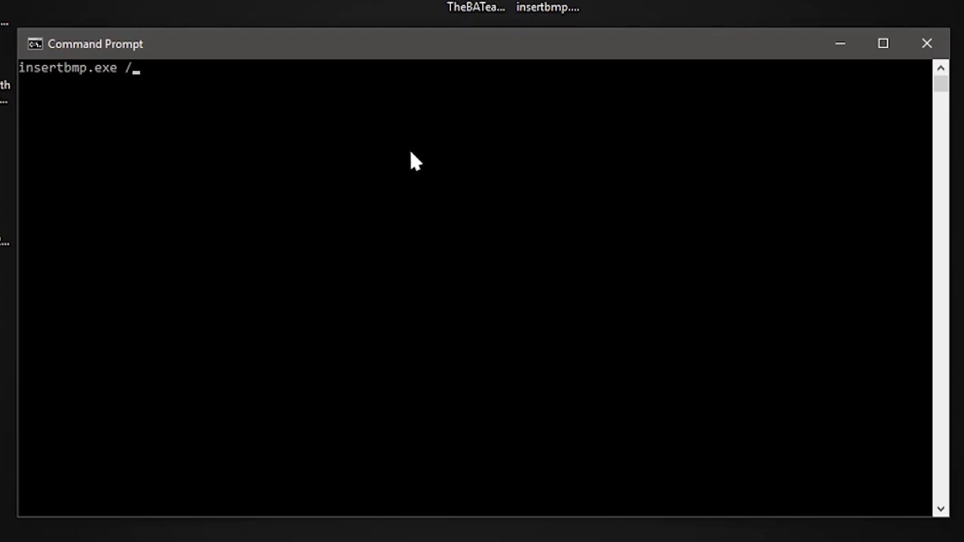
type("?")
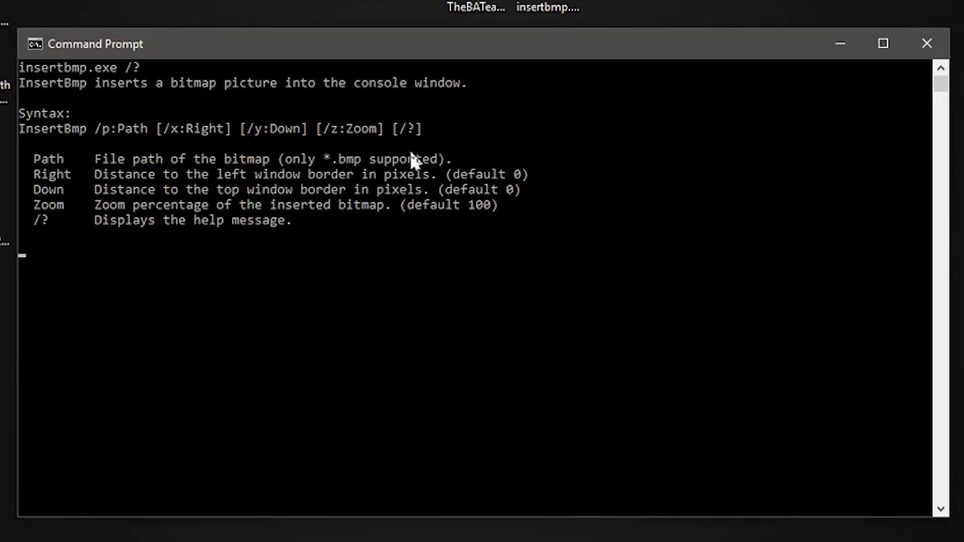
type("insertbmp.exe")
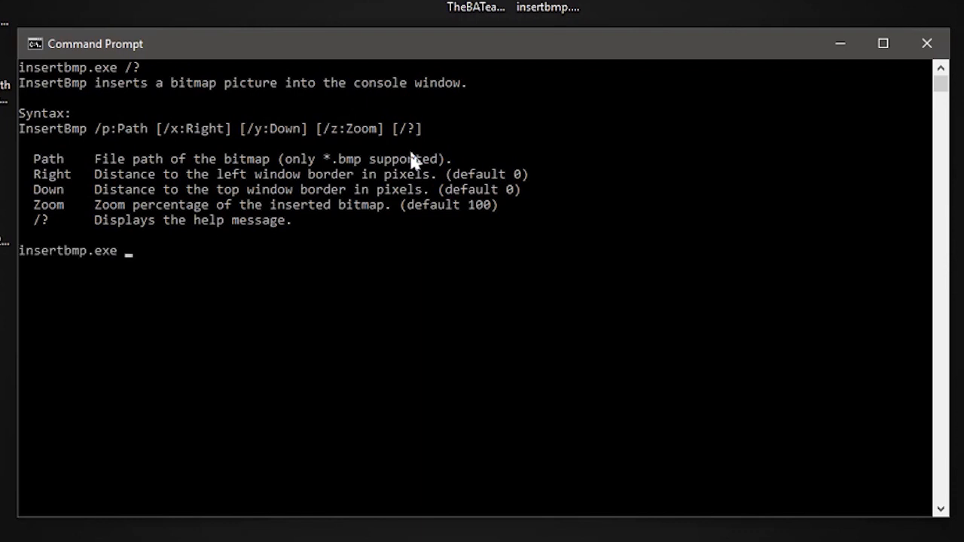
- Run insertbmp.exe /p:"TheBATeam.bmp" /x:0 /y:0 /z:30 to draw the logo
type("/p:")
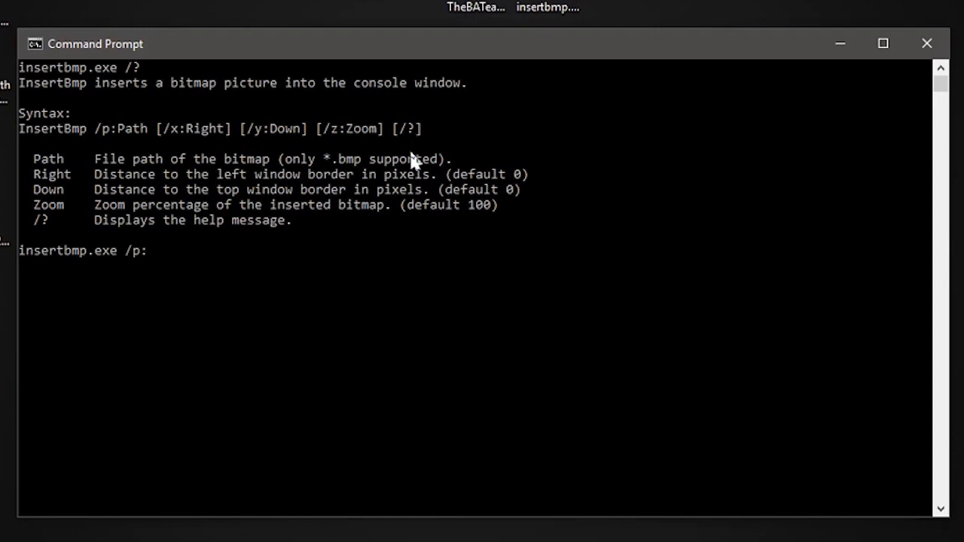
type("\"")
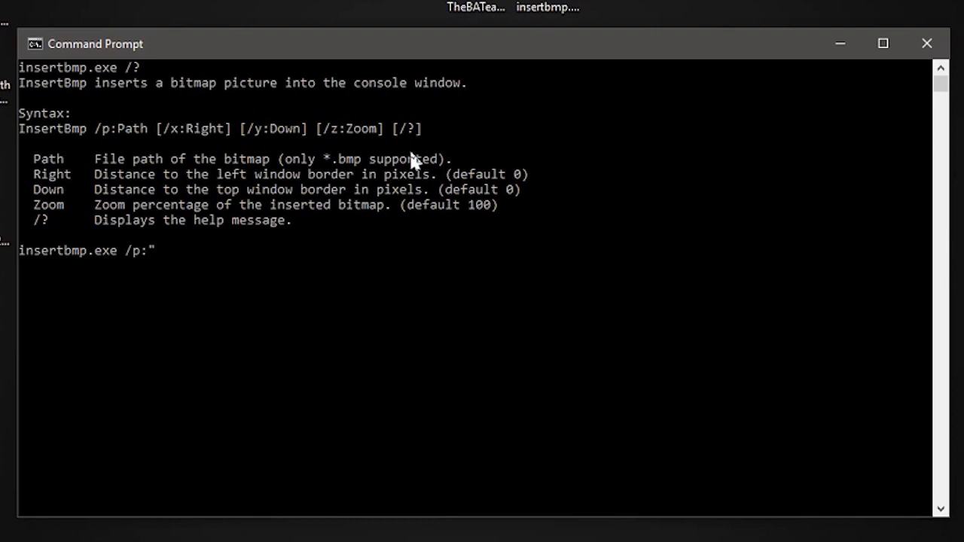
type("TheBATeam.bmp\"")
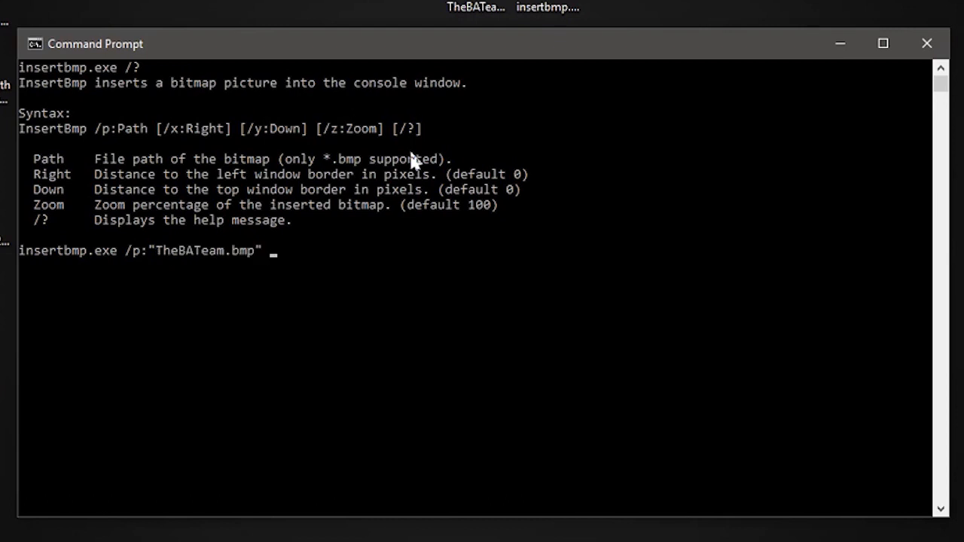
type("/x:")
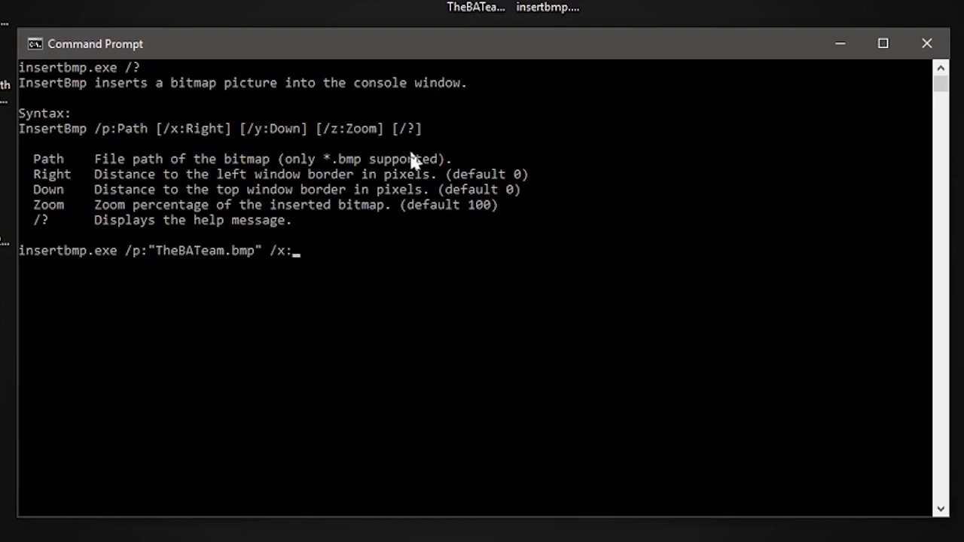
type("0 /y")
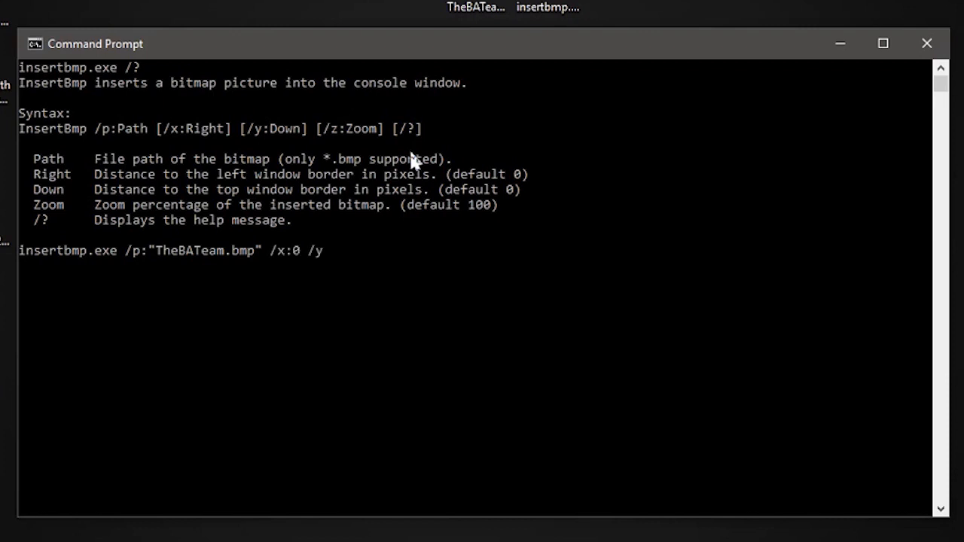
type(":0 /")
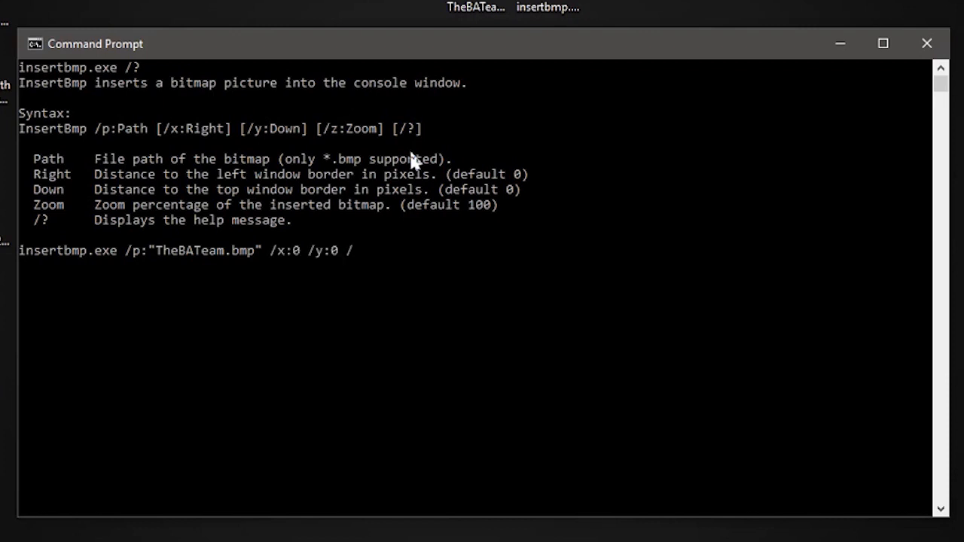
type("z:")
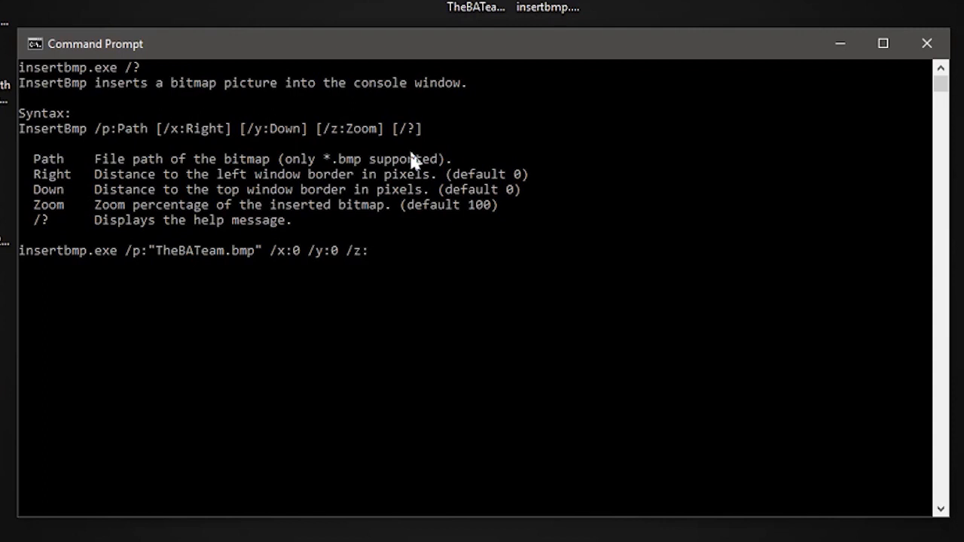
type("30")
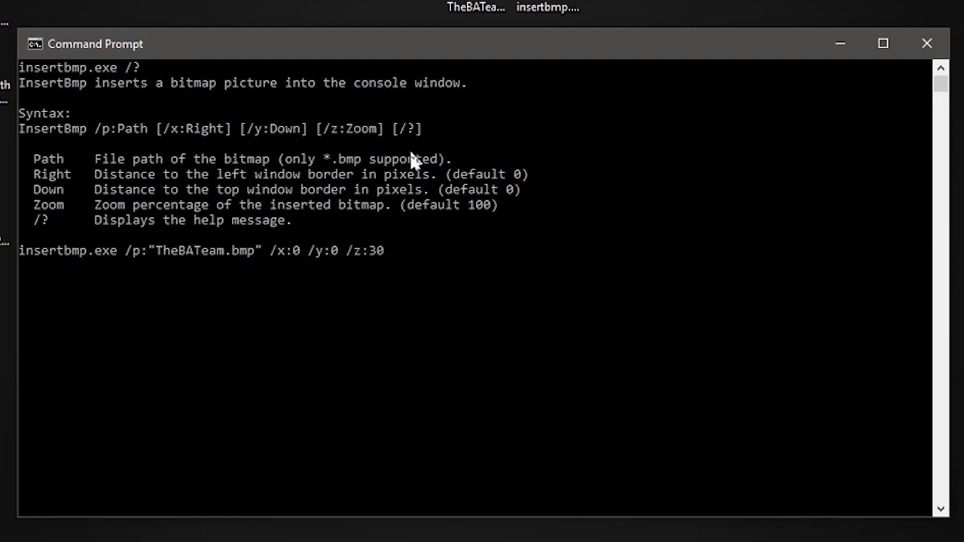
key("Enter")
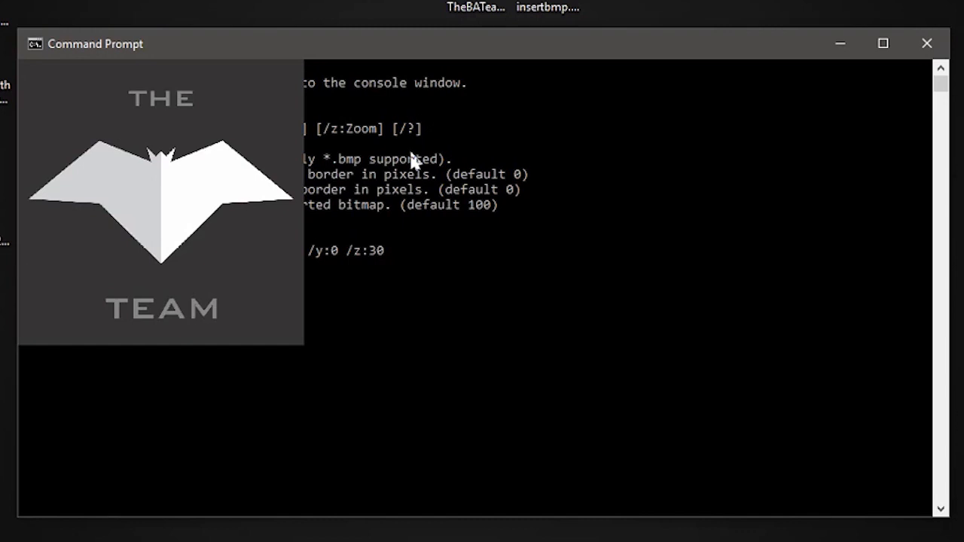
mouse_move(384, 275)
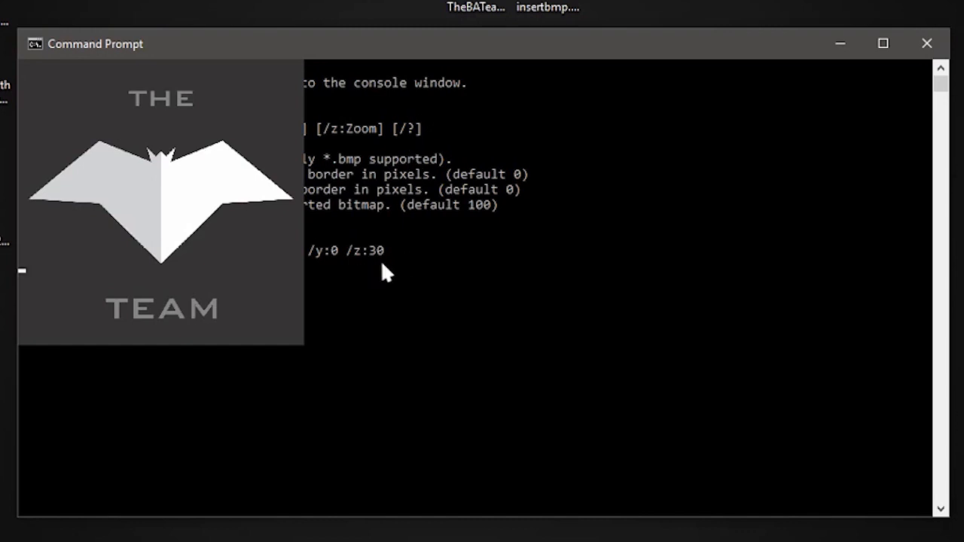
mouse_move(388, 271)
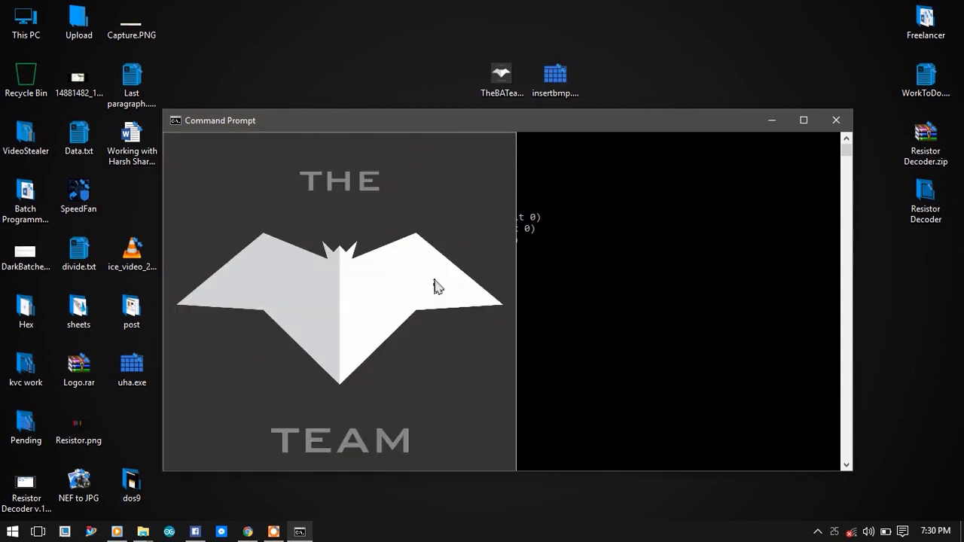
mouse_move(503, 128)
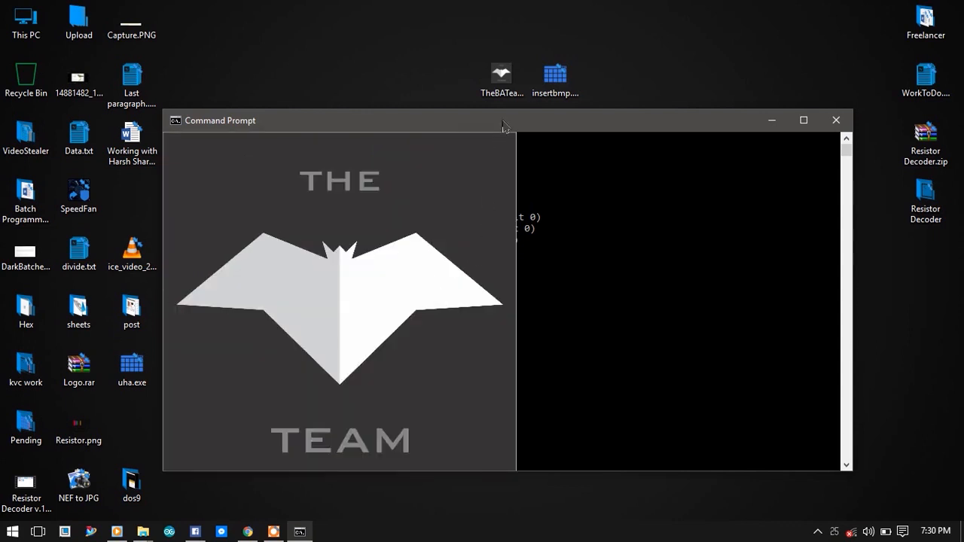
- Maximize the Command Prompt window so the bat logo covers about half the screen
left_click(803, 120)
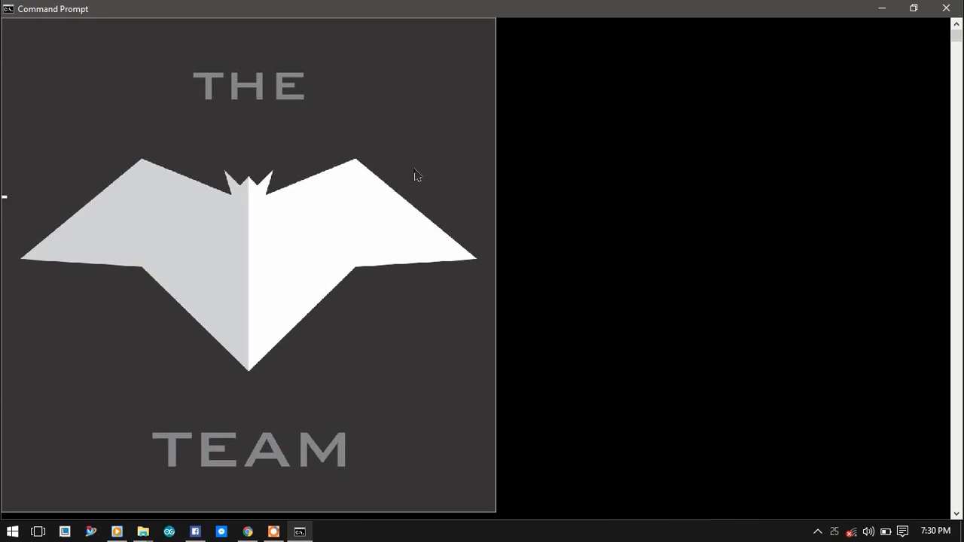
mouse_move(183, 113)
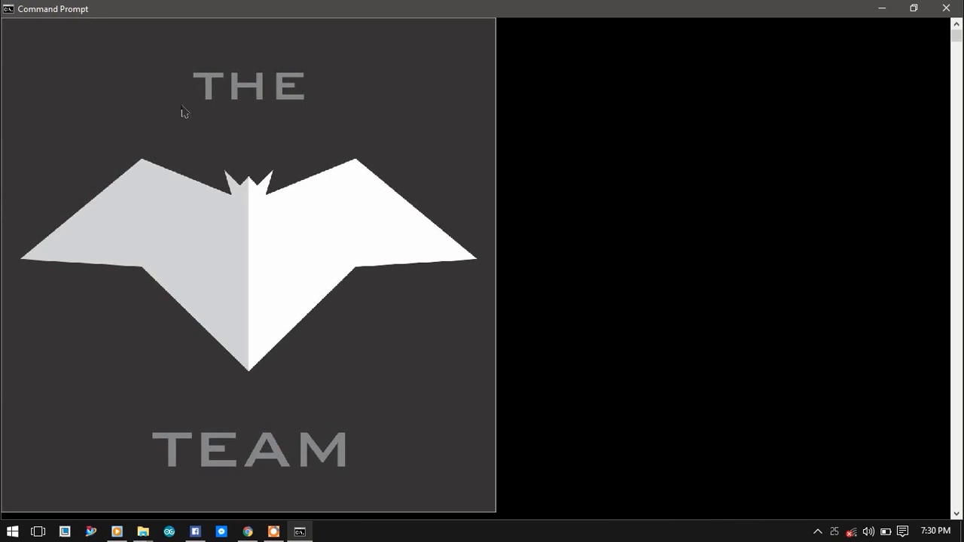
mouse_move(96, 135)
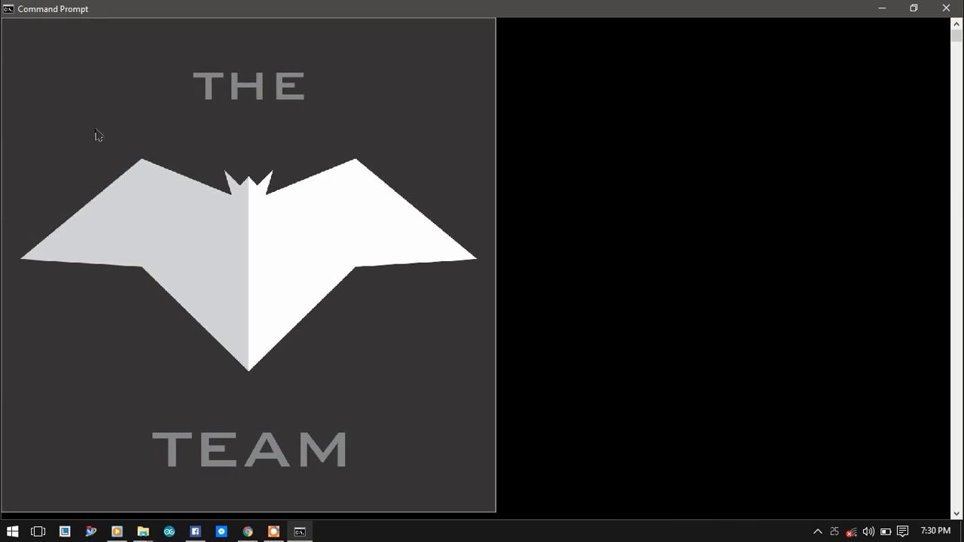